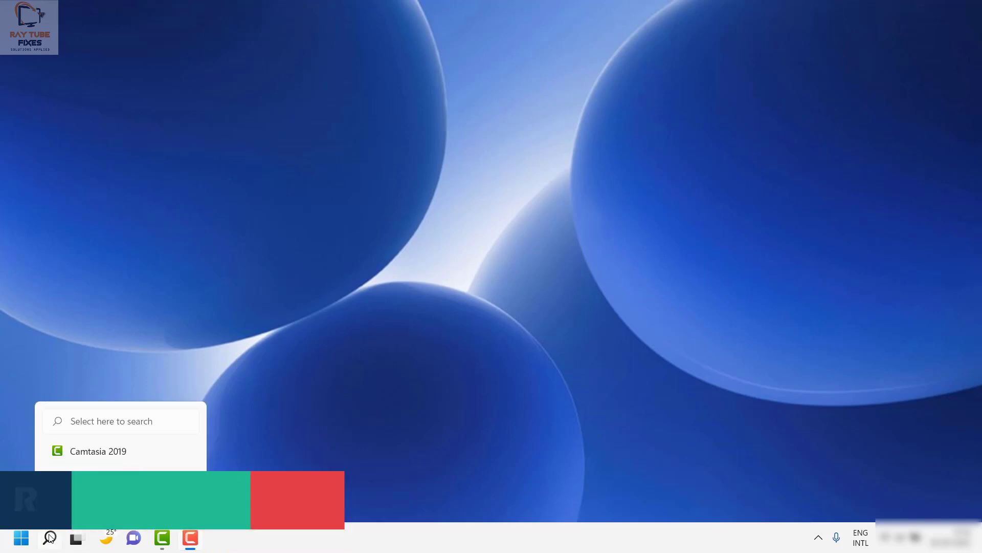
# Search Windows for Control Panel and launch it.
pyautogui.click(50, 538)
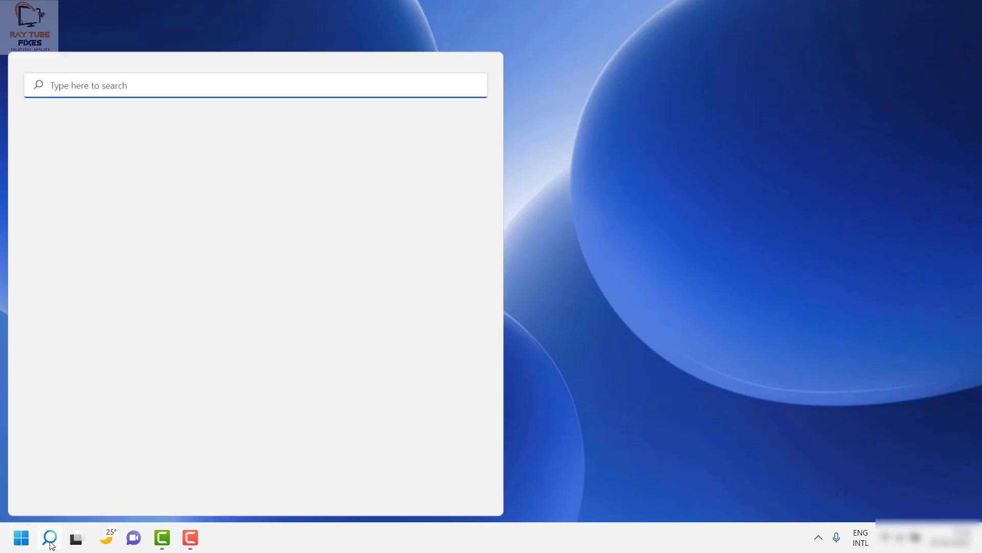
pyautogui.write('camtasia 2019')
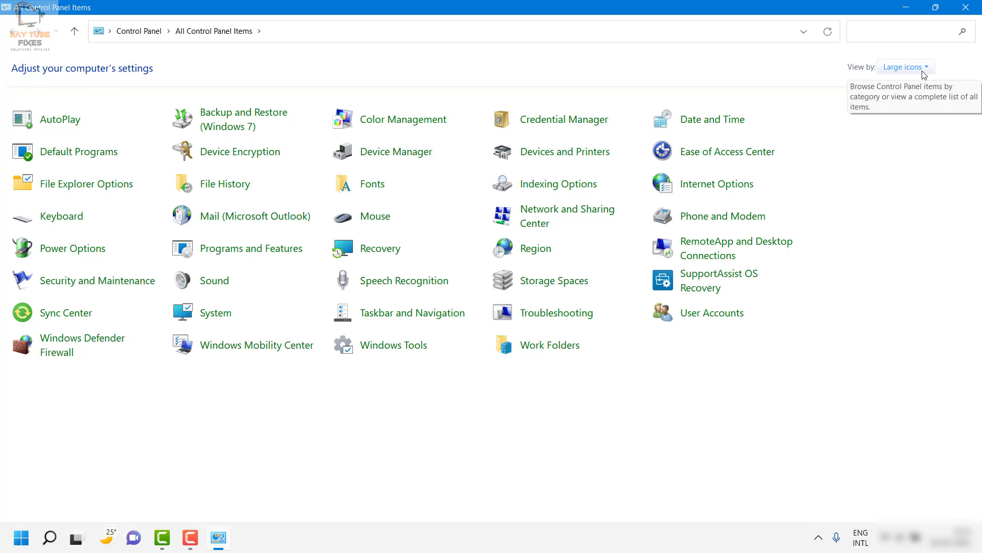
# Switch the Control Panel 'View by' setting from Large icons to Category.
pyautogui.click(905, 66)
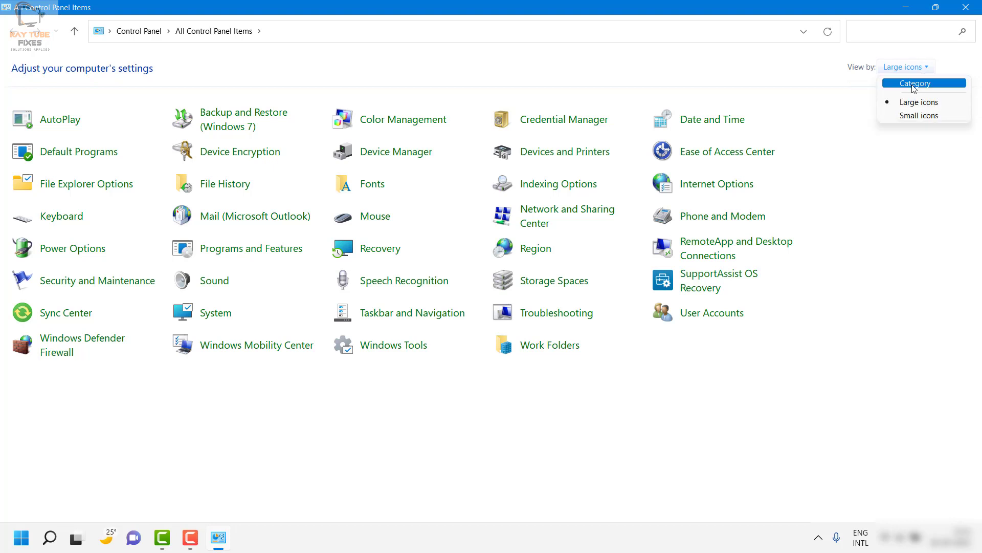
pyautogui.click(915, 83)
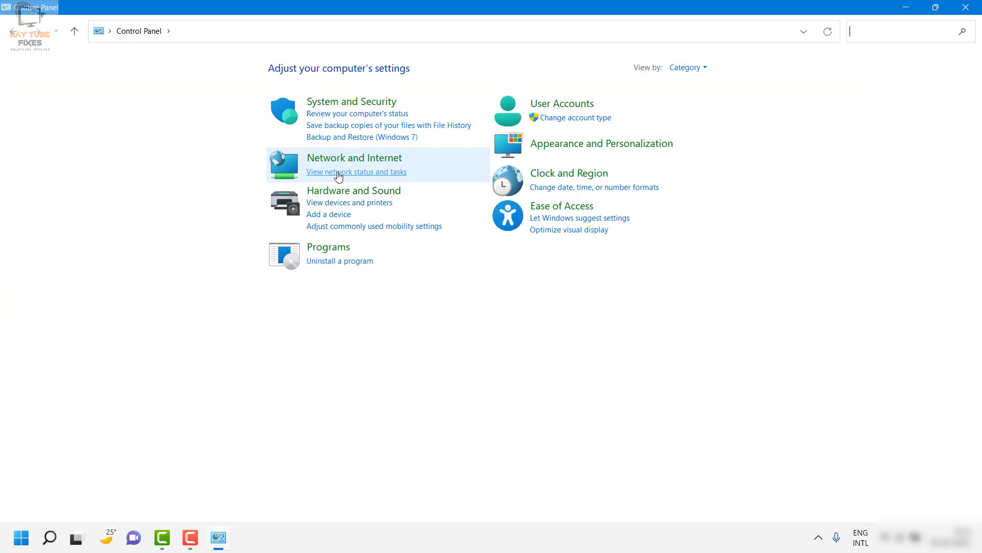
# Open 'View network status and tasks' under Network and Internet.
pyautogui.click(356, 172)
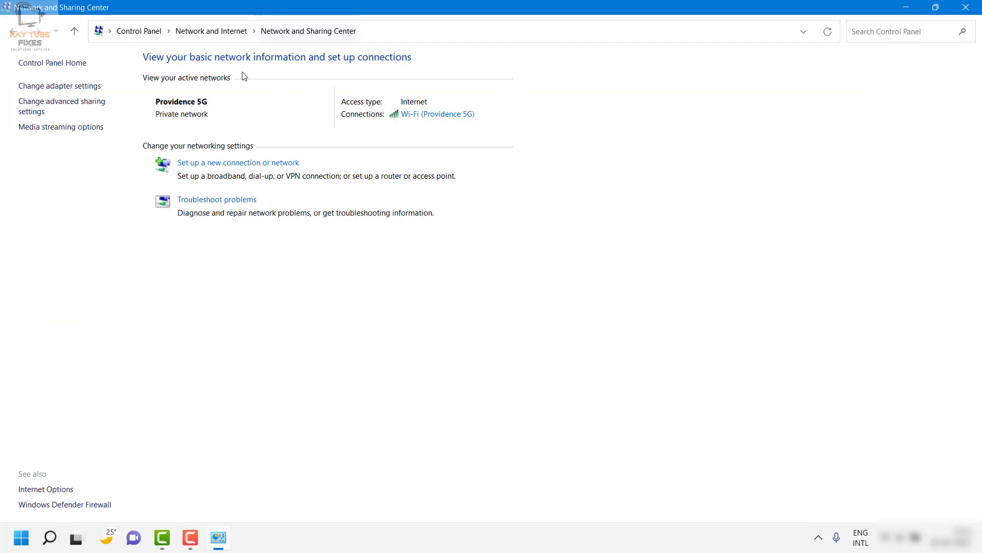
pyautogui.moveTo(55, 150)
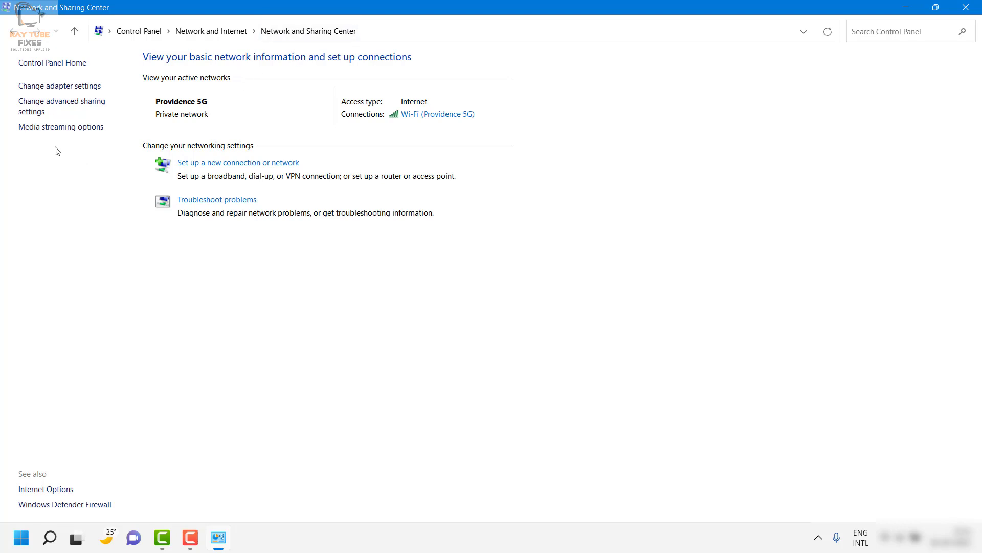
pyautogui.moveTo(61, 127)
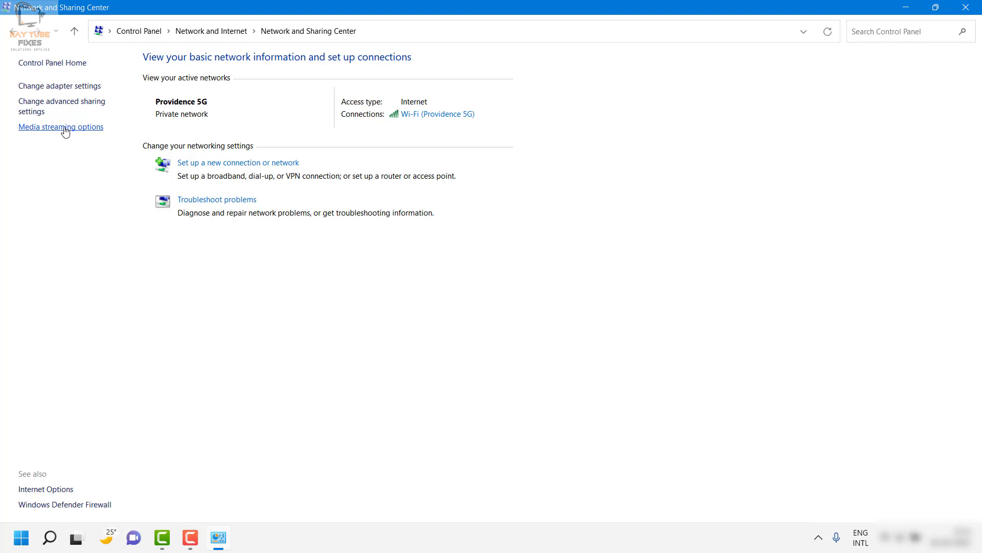
# Open Media streaming options and request 'Turn on media streaming'.
pyautogui.click(60, 126)
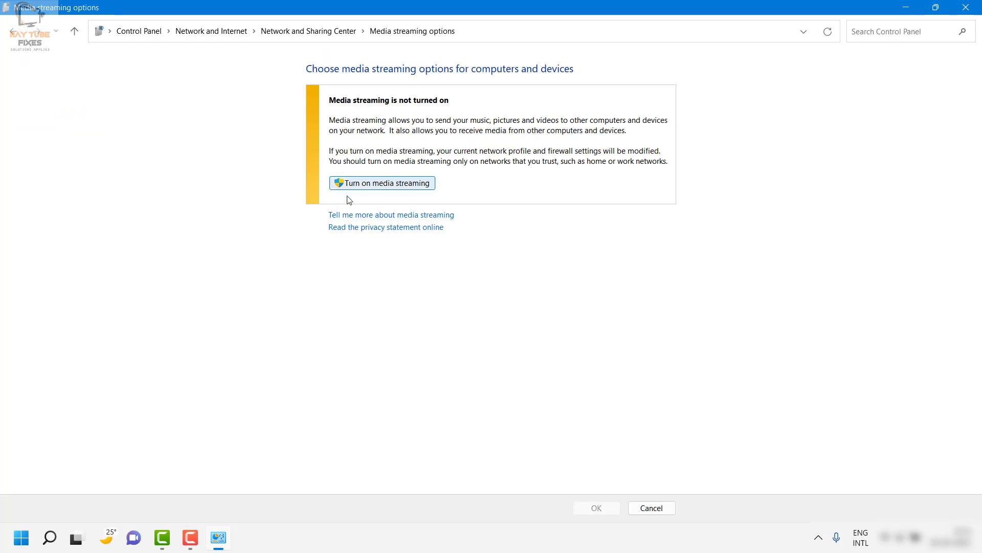
pyautogui.moveTo(373, 213)
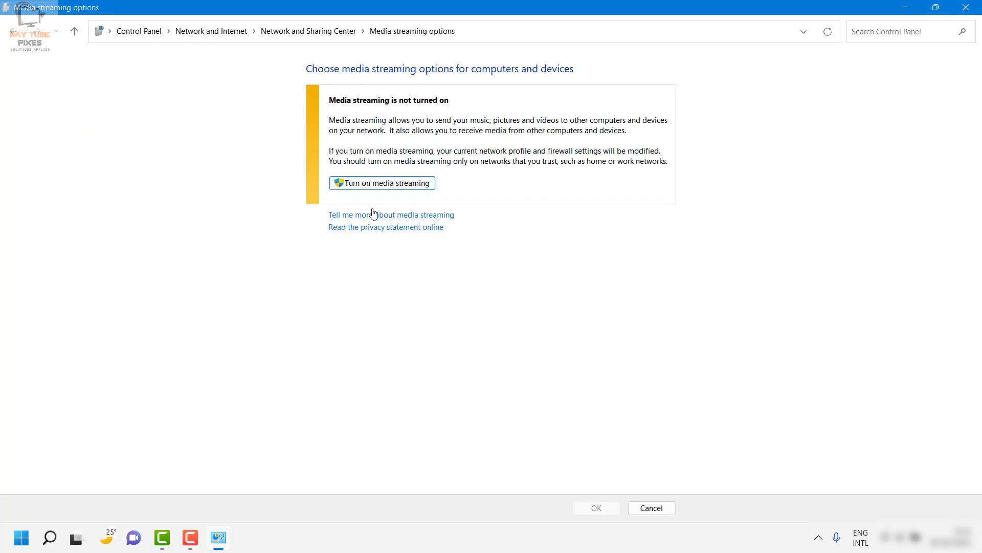
pyautogui.click(382, 183)
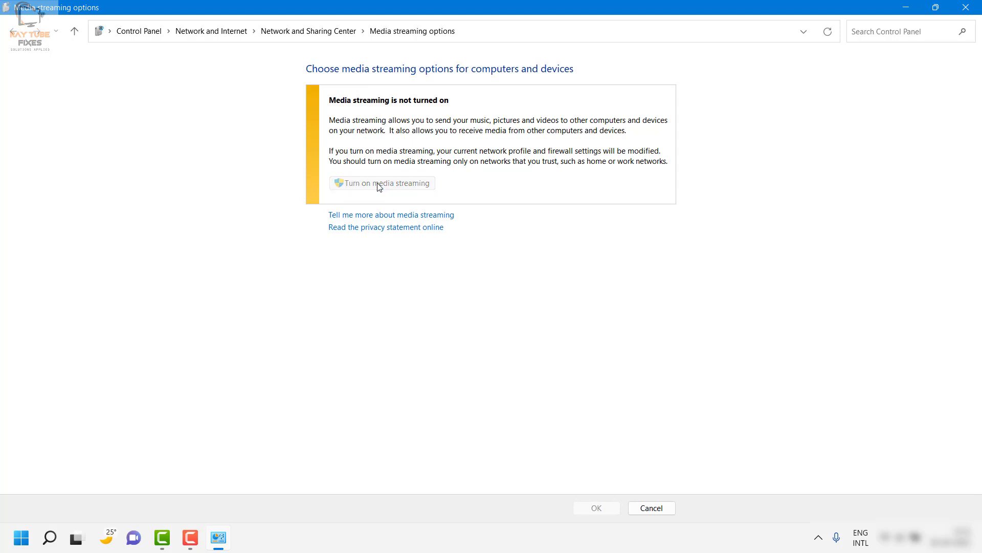
pyautogui.click(382, 182)
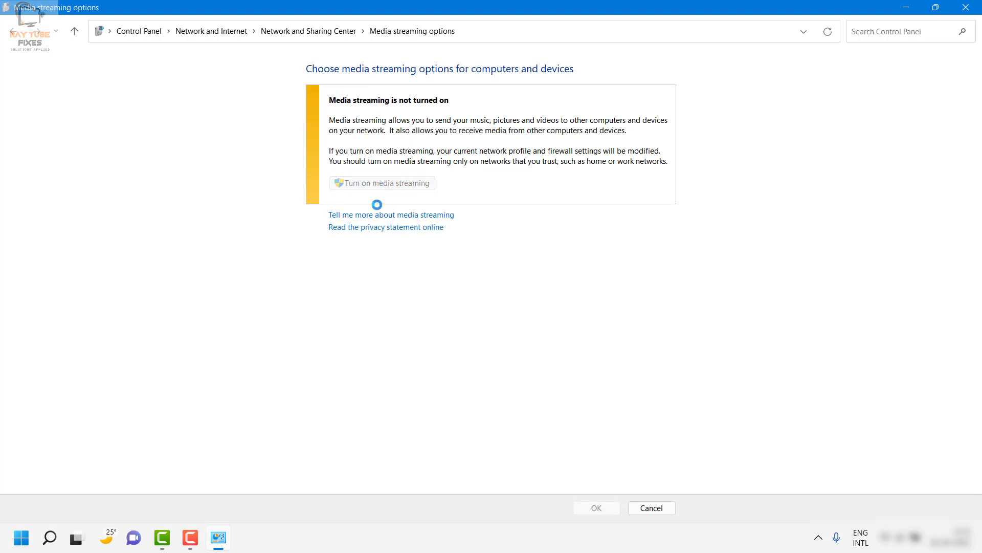
# Turn on media streaming with local media players allowed, and confirm with OK.
pyautogui.click(382, 182)
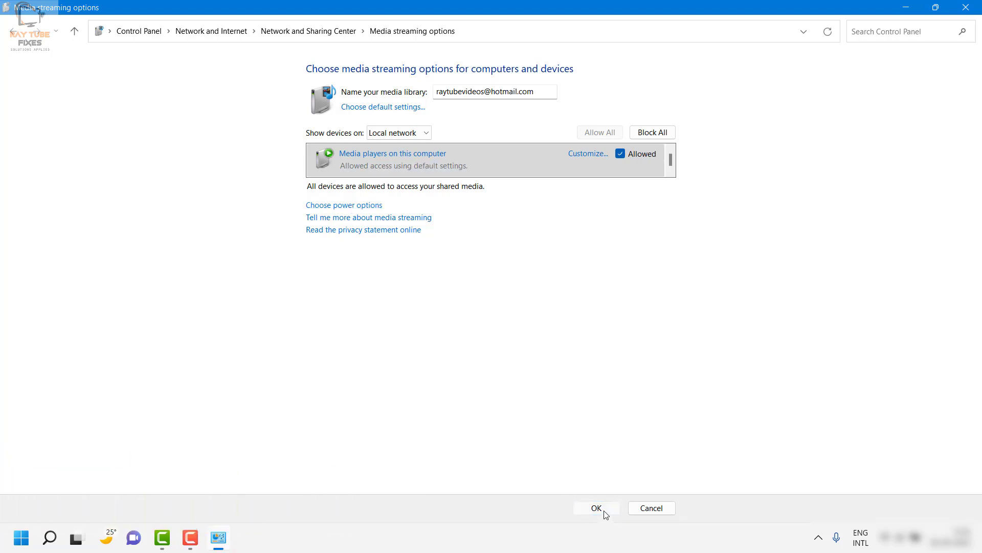
pyautogui.click(595, 507)
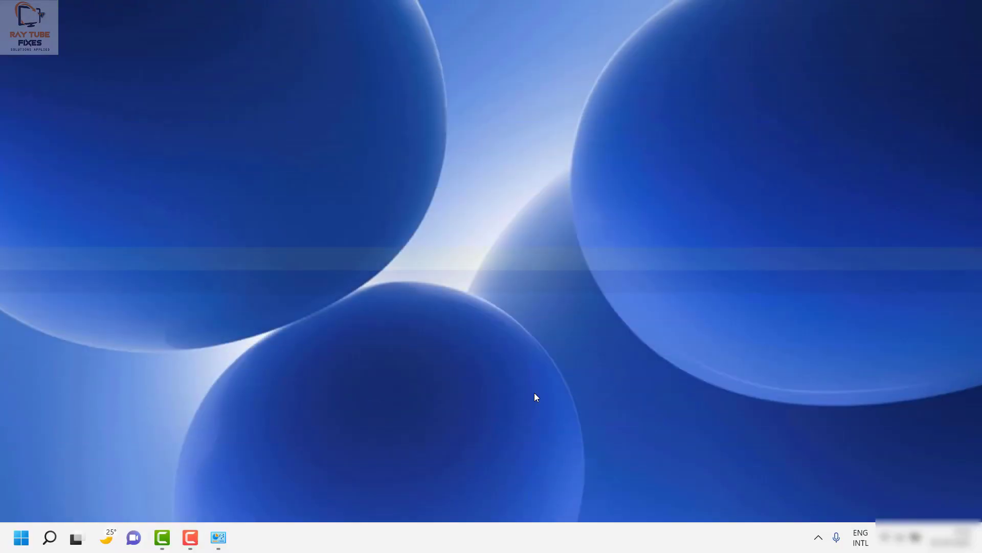